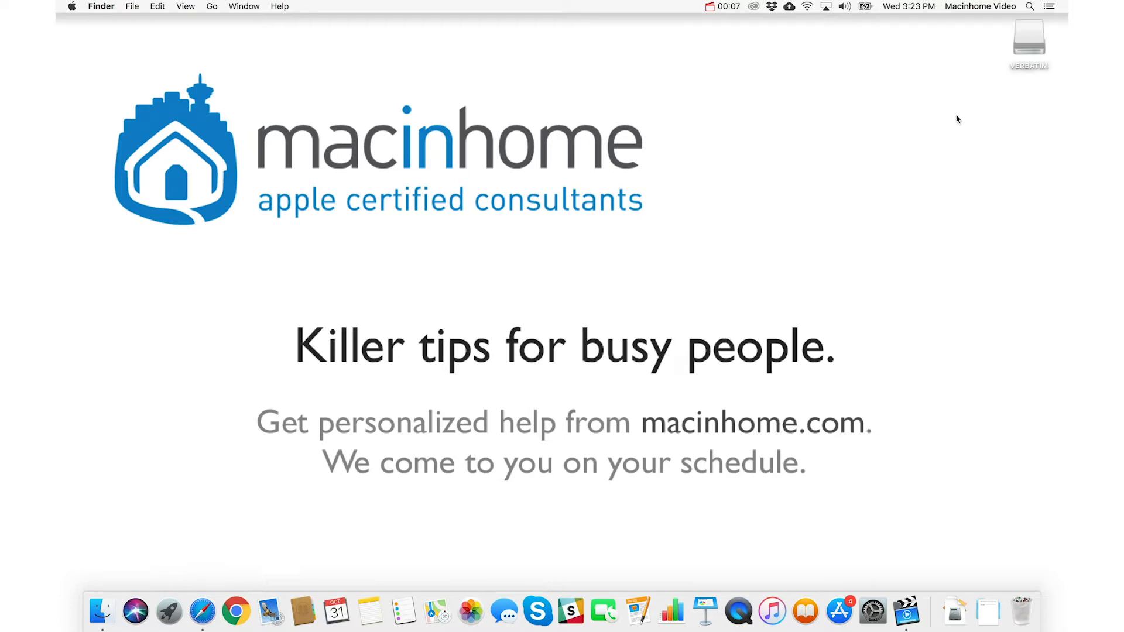
mouse_move(1027, 46)
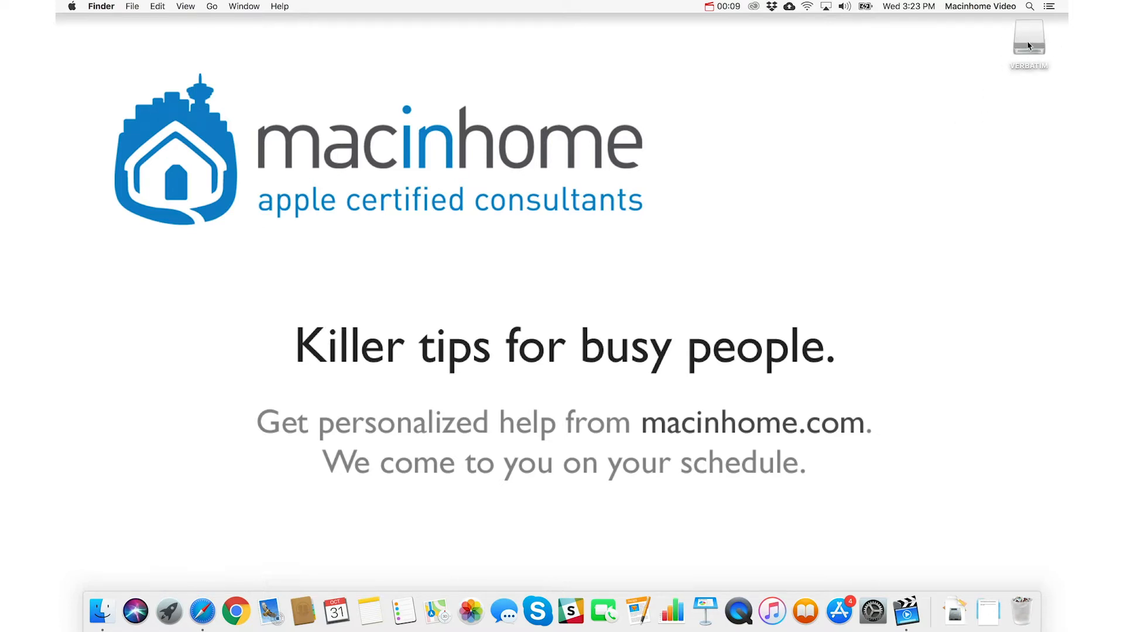
mouse_move(101, 612)
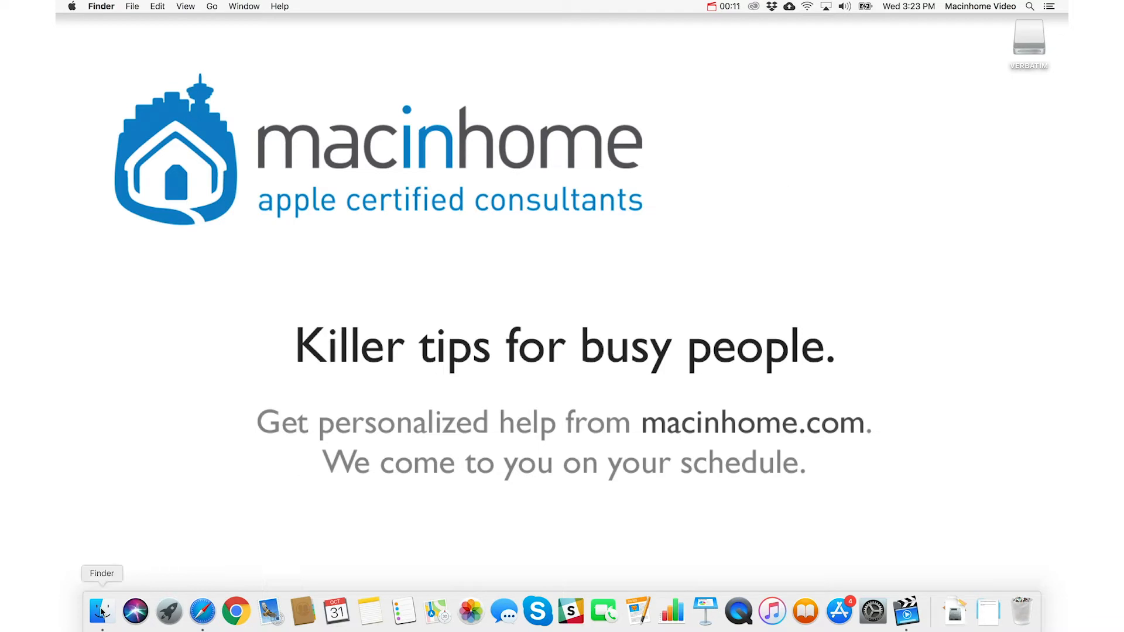
- Show the VERBATIM stick's five folders in a Finder window via the Devices sidebar
left_click(101, 611)
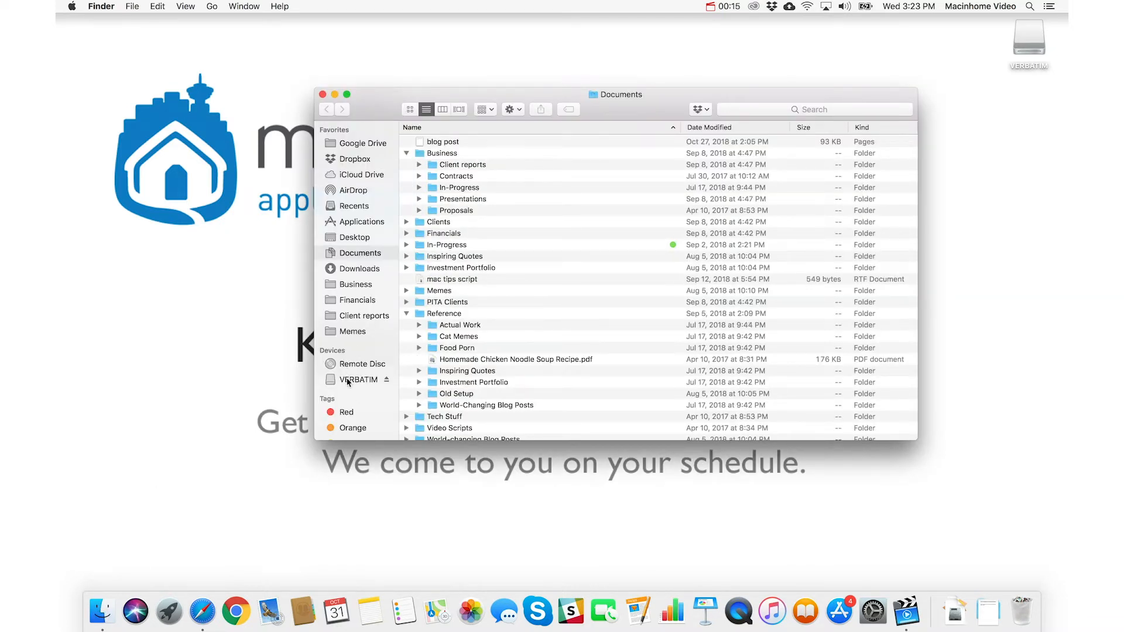
left_click(361, 379)
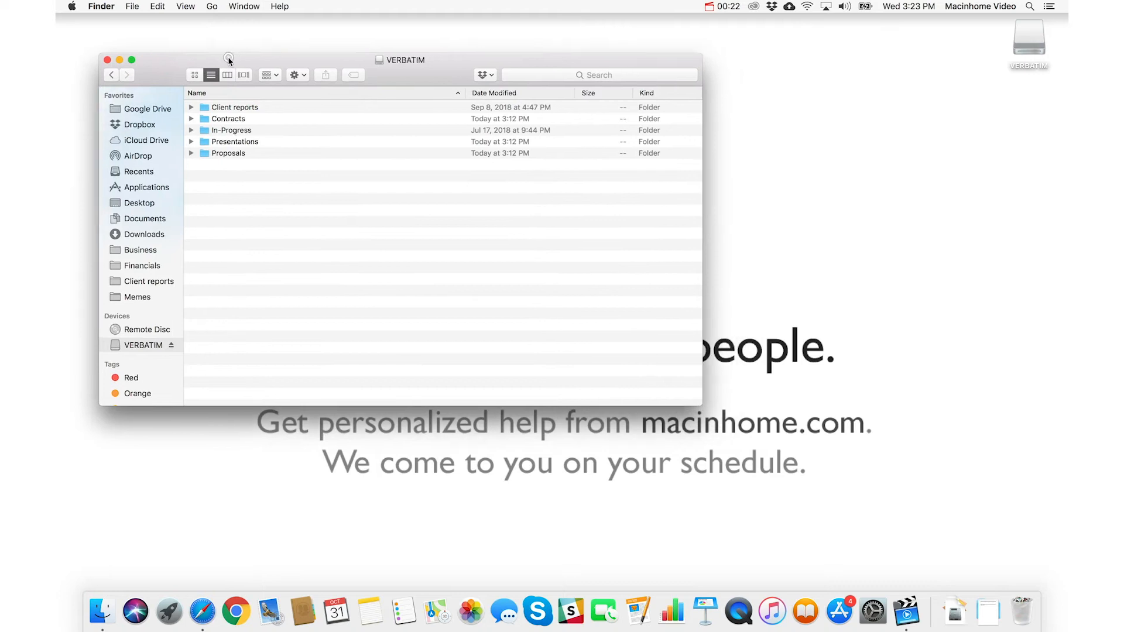
mouse_move(681, 152)
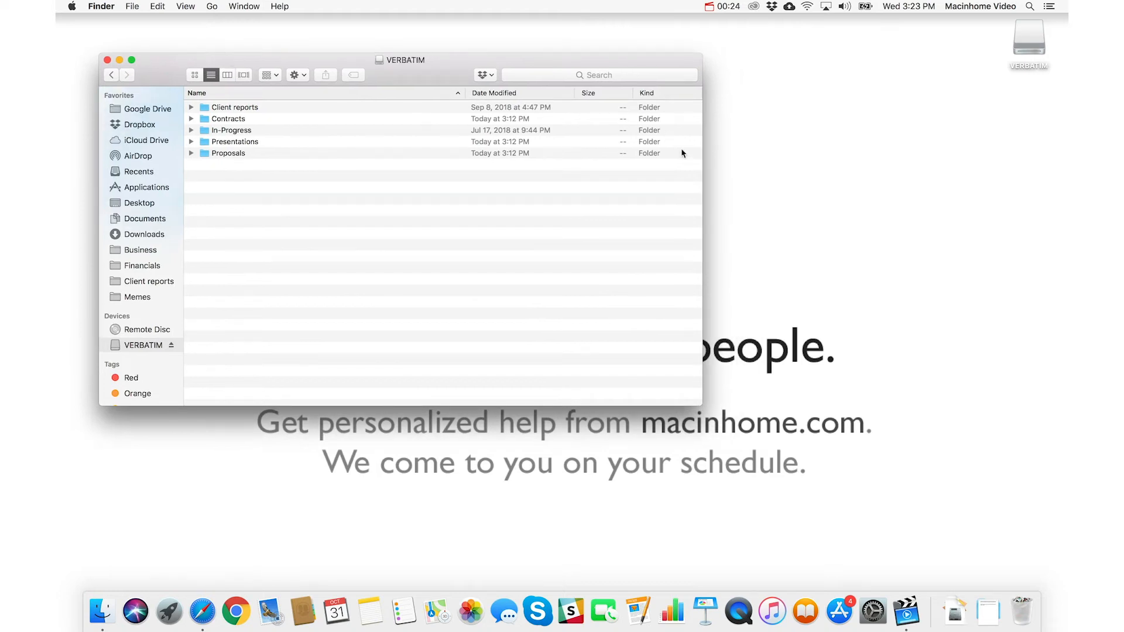
- Make a new desktop folder named 'From USB Stick' and open it empty
right_click(964, 143)
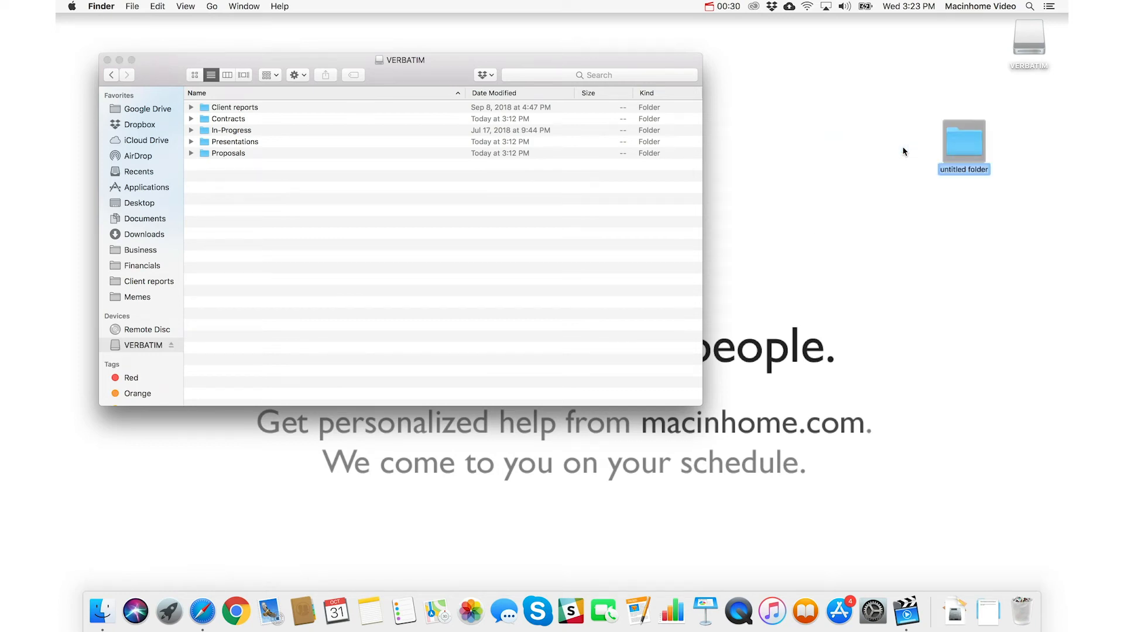
type("From USB Stick")
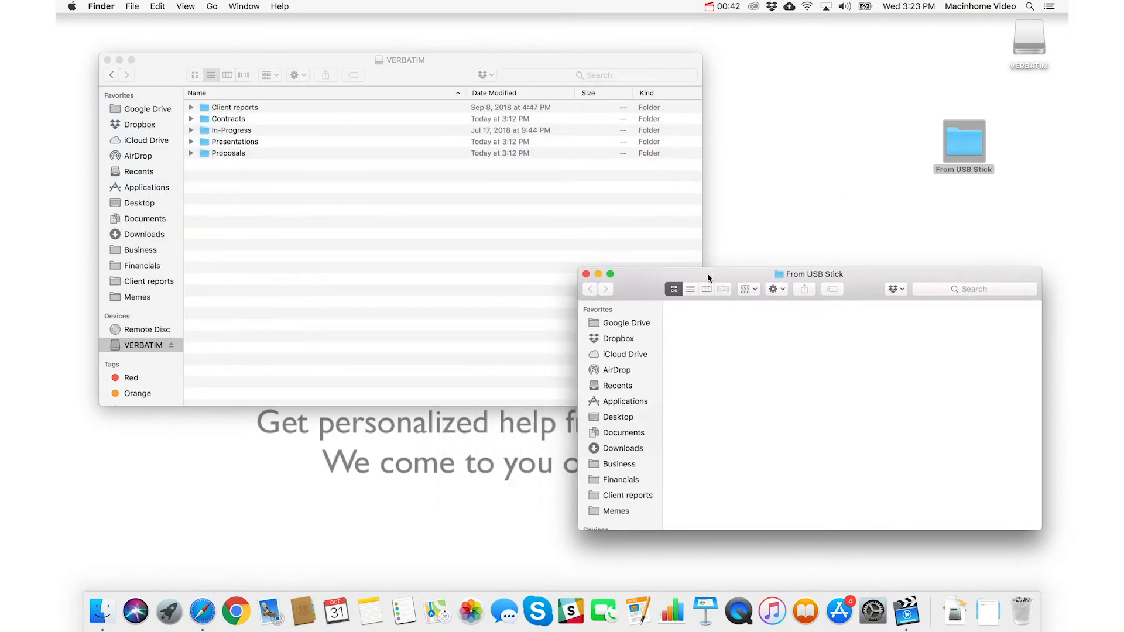
- Switch the empty From USB Stick window to List view beside the VERBATIM window
left_click(689, 289)
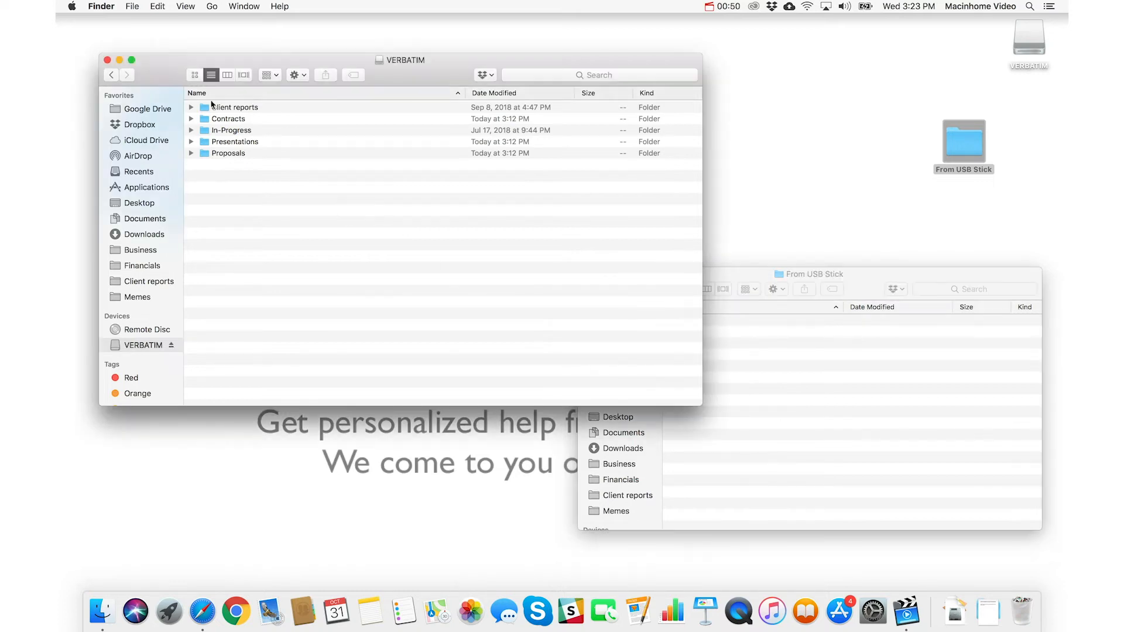
- Select all five VERBATIM folders with Edit > Select All and drag copies into From USB Stick
left_click(157, 6)
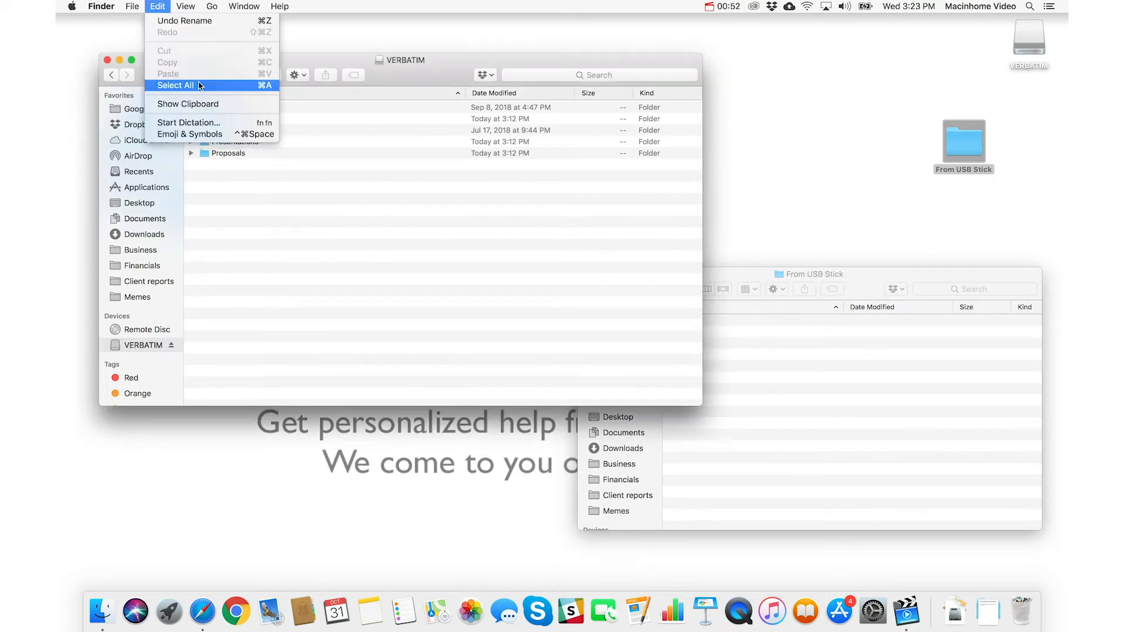
left_click(176, 85)
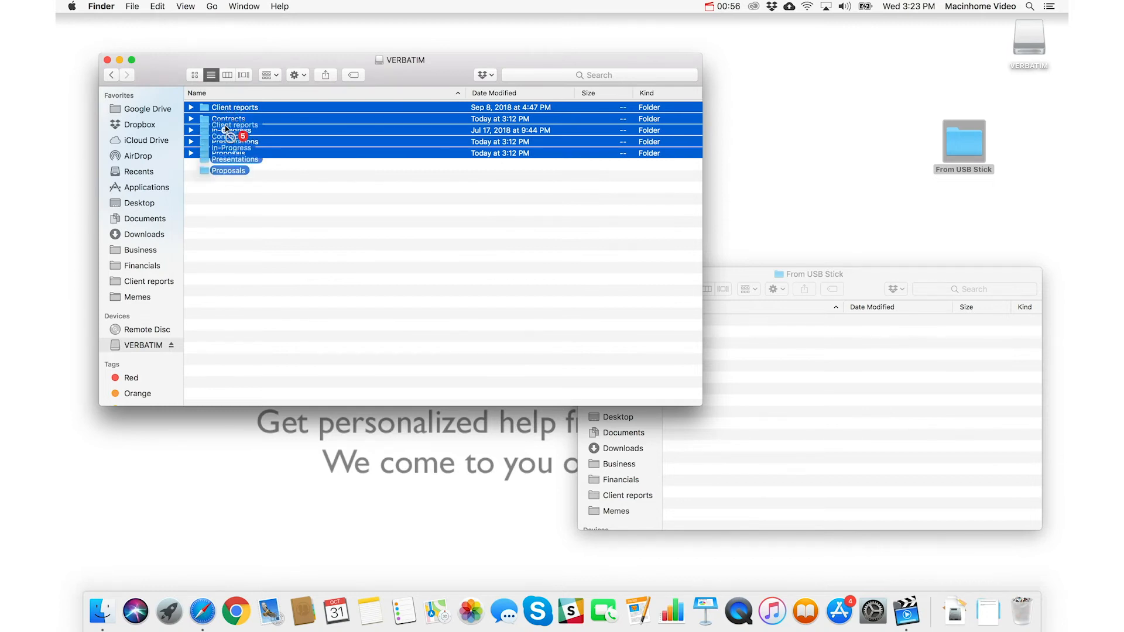
left_click_drag(229, 136, 348, 237)
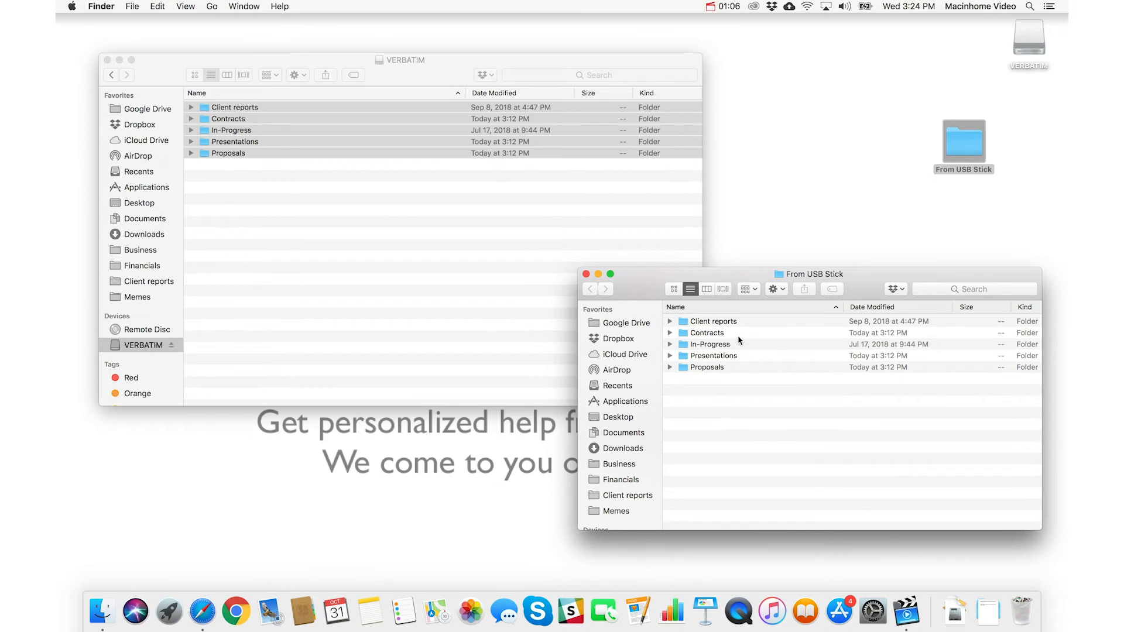
mouse_move(675, 337)
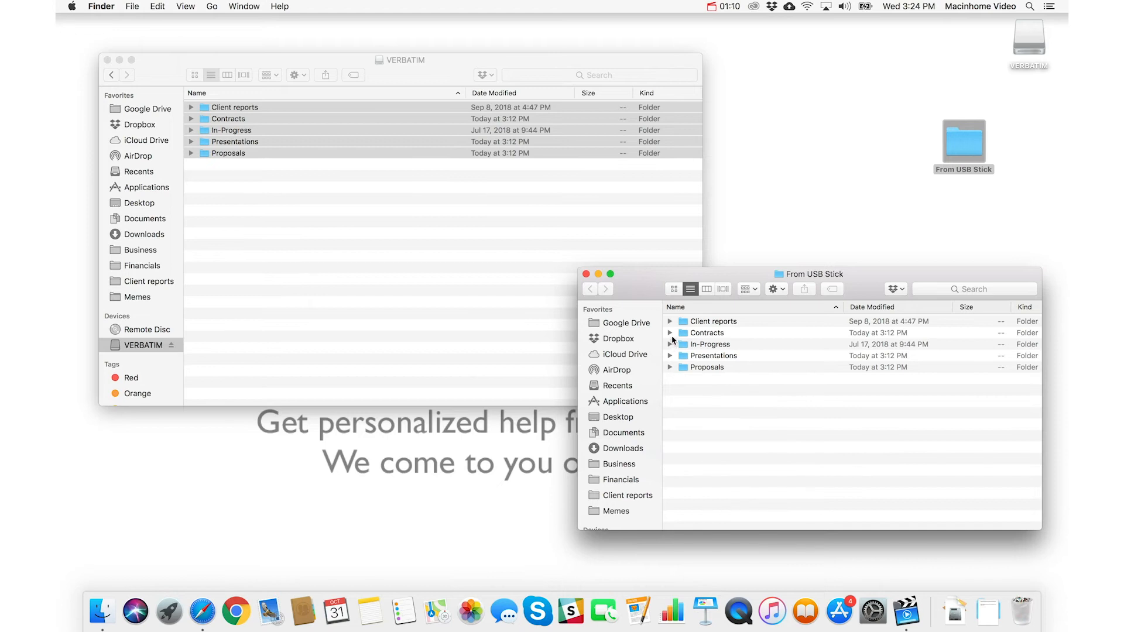
left_click(670, 332)
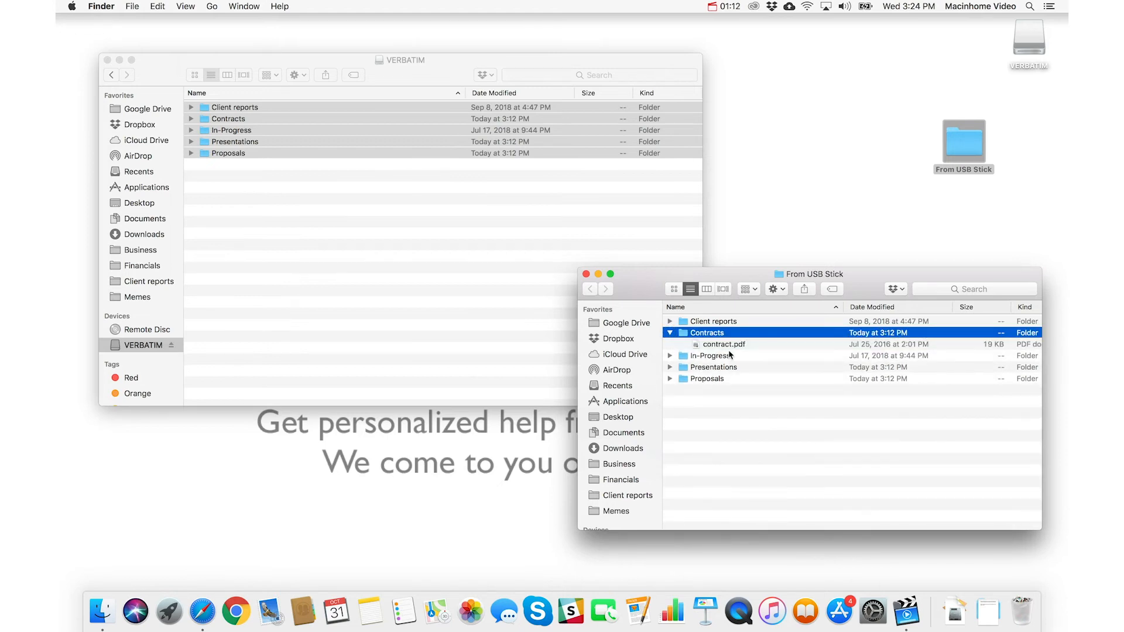
left_click(722, 344)
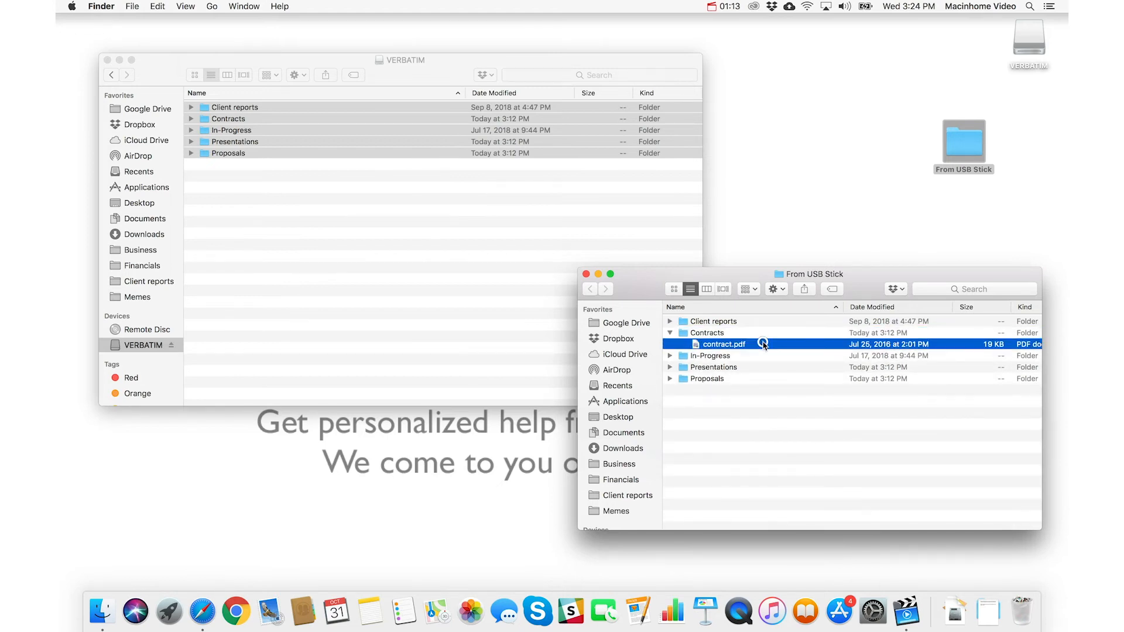
mouse_move(760, 347)
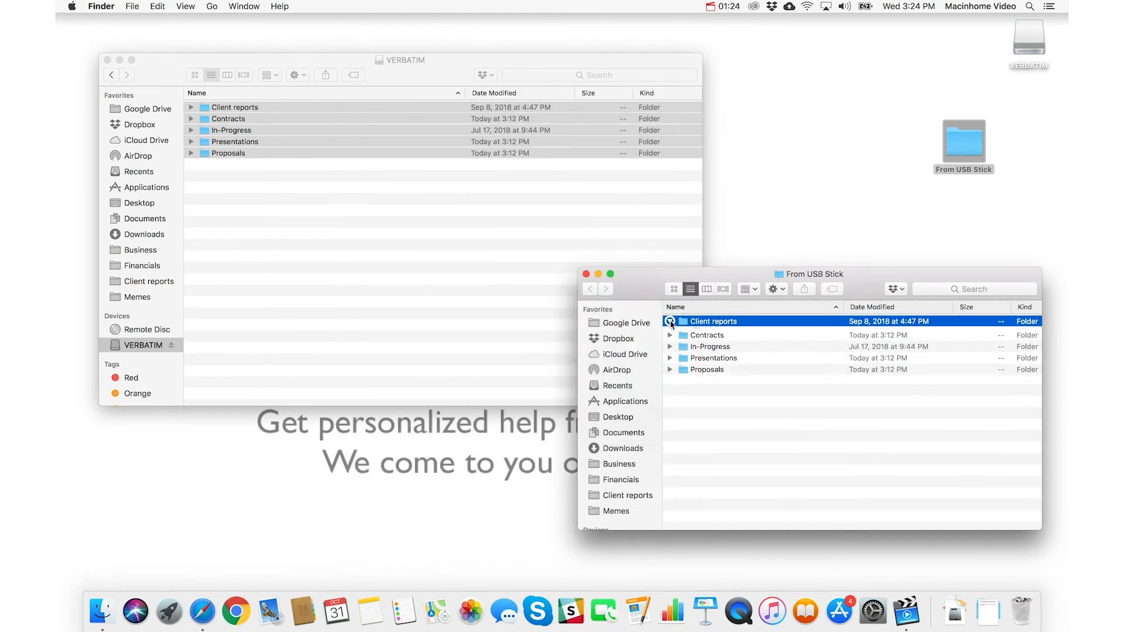
- Expand the copied Client reports folder to list its nine spreadsheet files
left_click(671, 321)
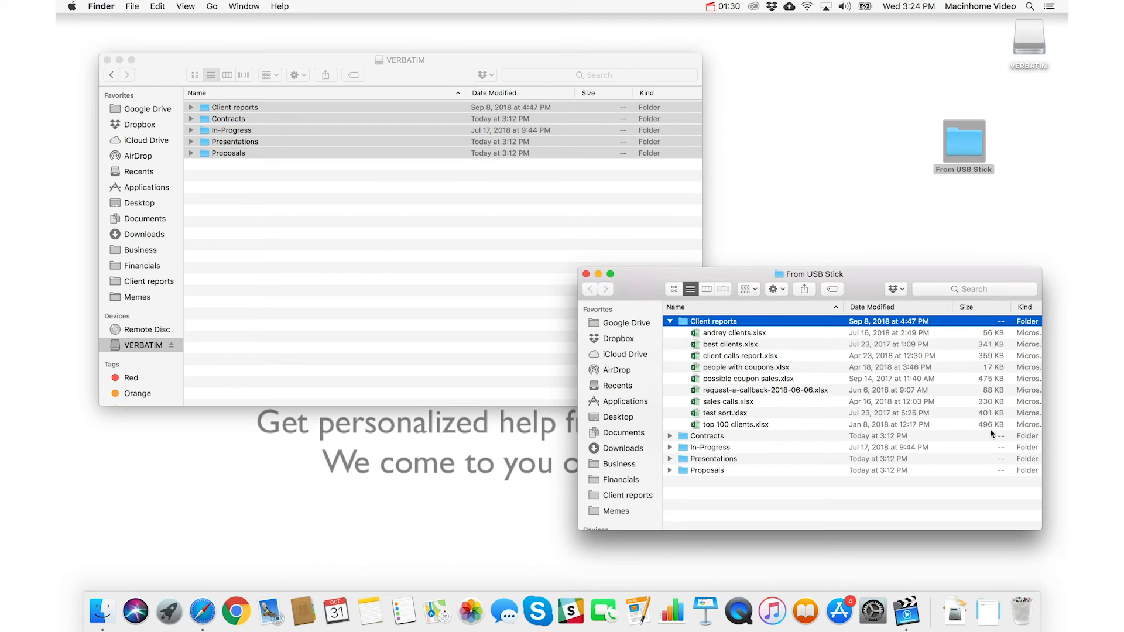
mouse_move(997, 341)
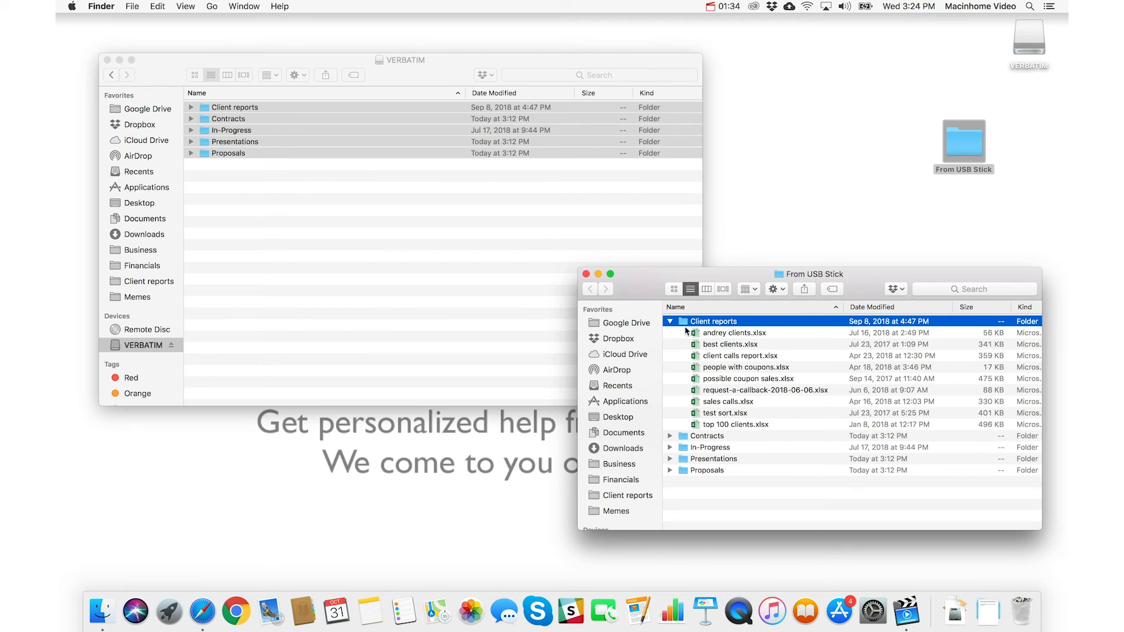
- Collapse Client reports and reselect the From USB Stick desktop folder showing its five folders
left_click(670, 321)
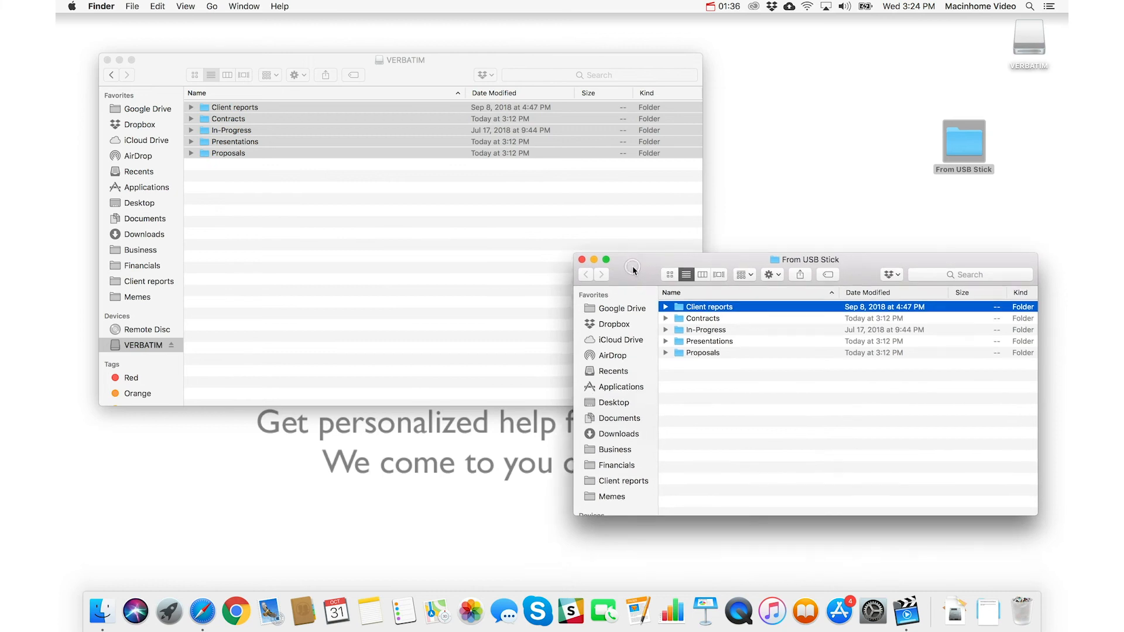
left_click(1028, 39)
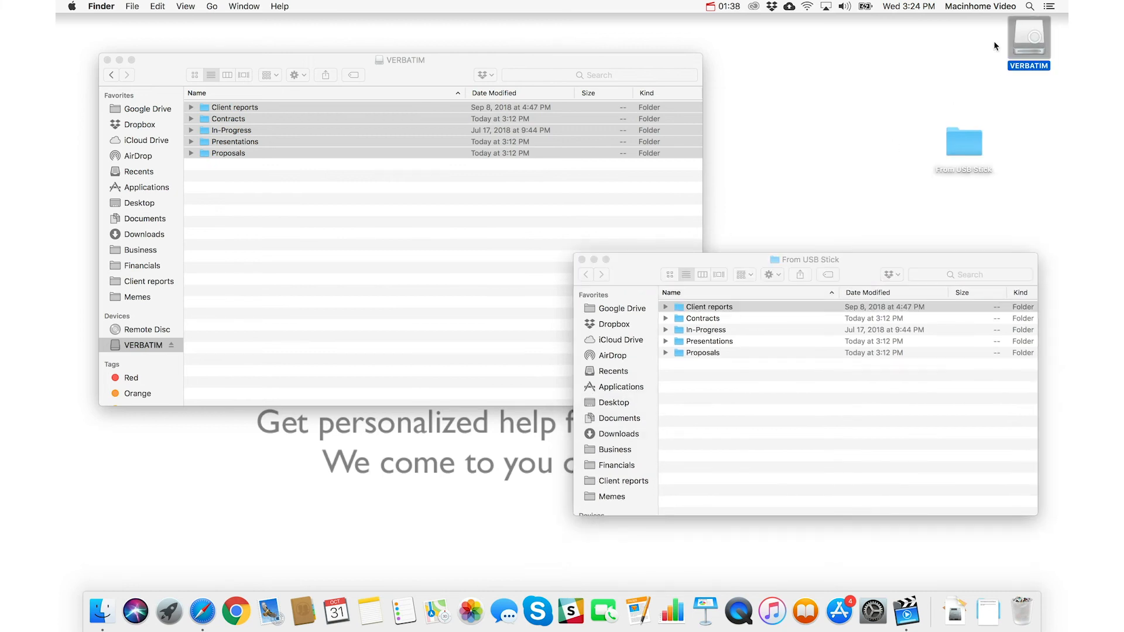
left_click(709, 305)
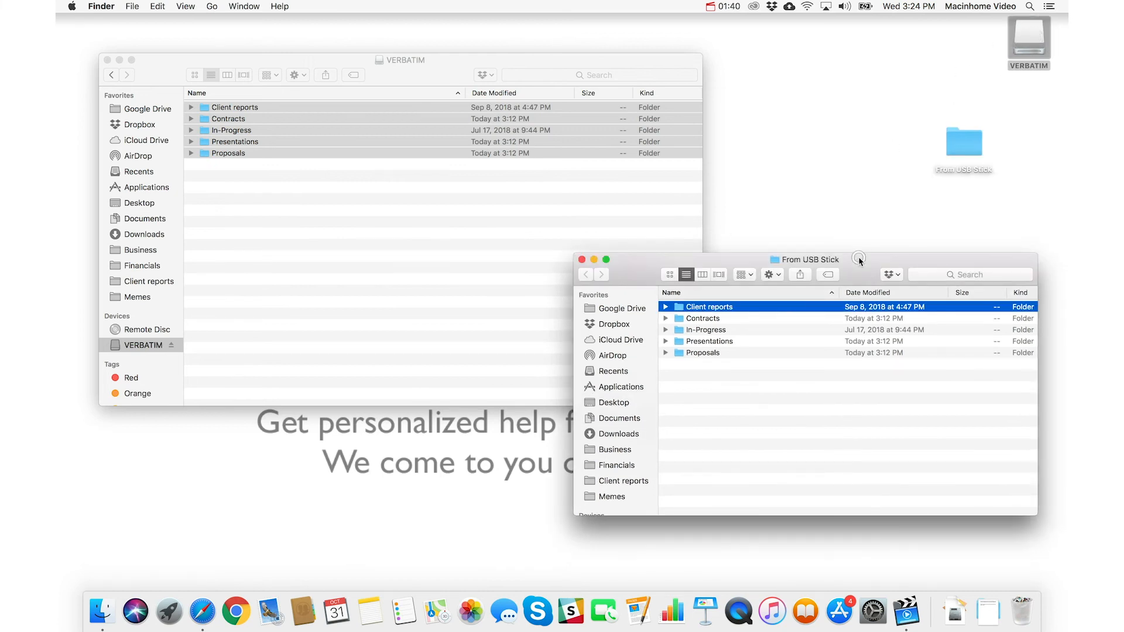
mouse_move(853, 267)
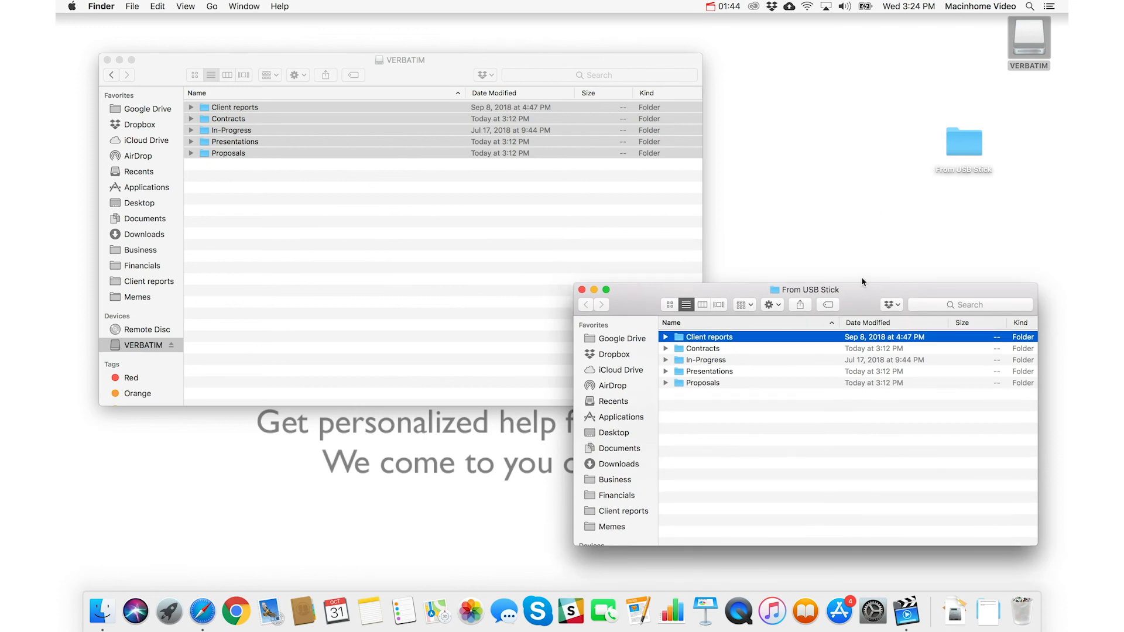
left_click(963, 142)
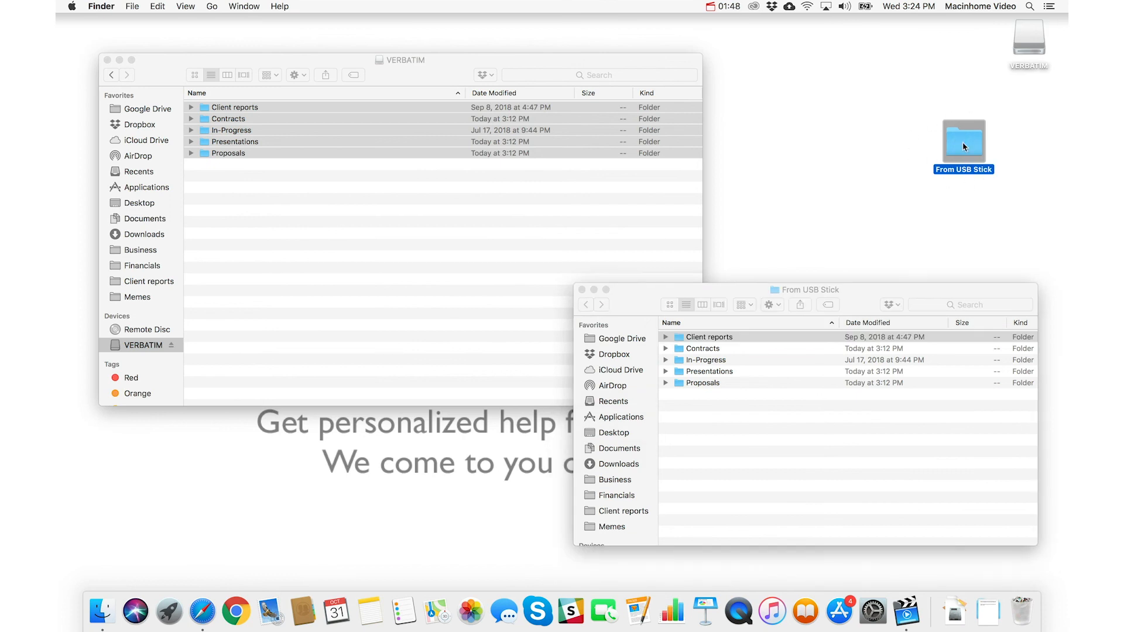
mouse_move(994, 220)
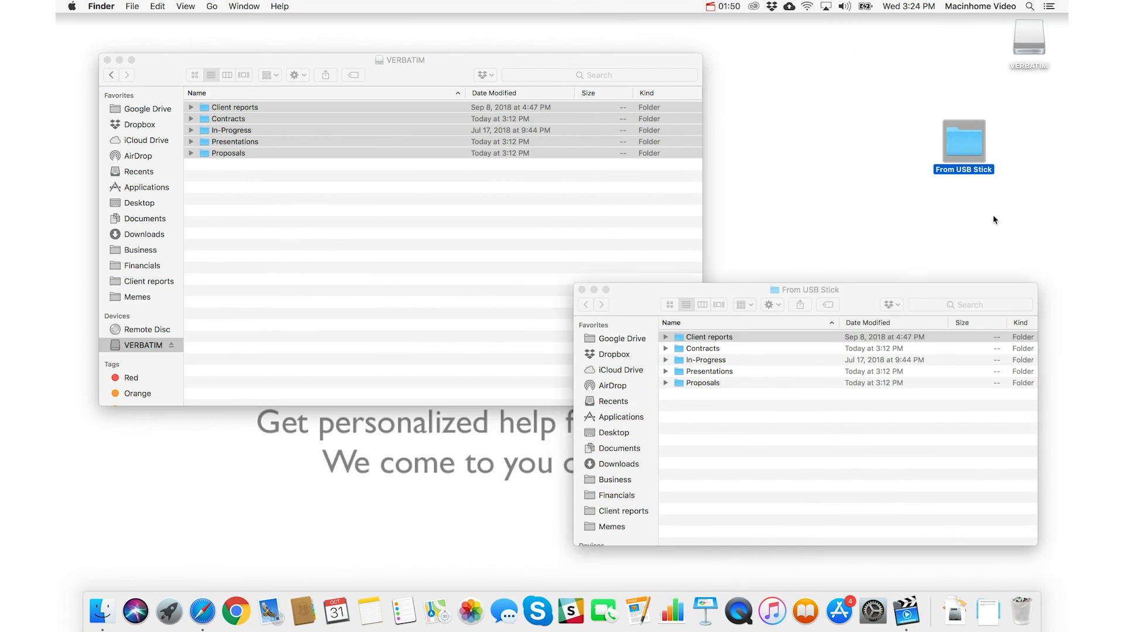